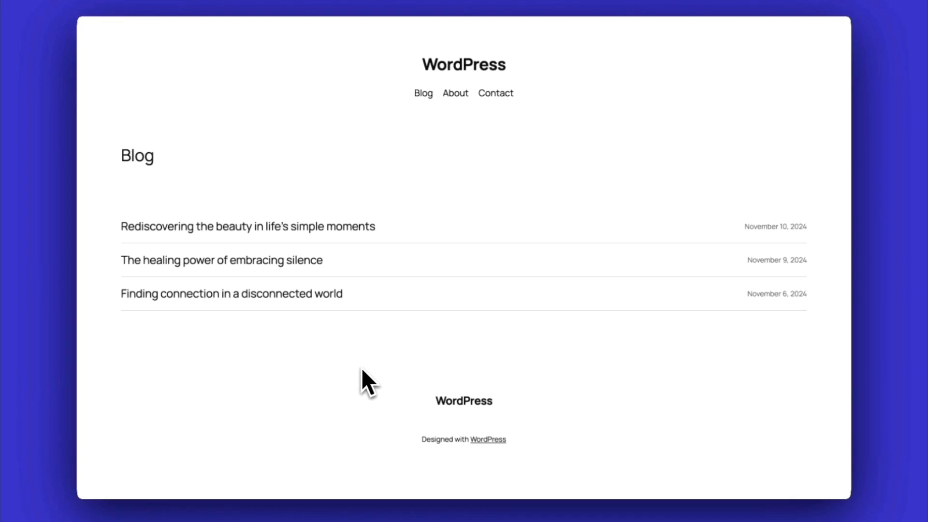
mouse_move(308, 231)
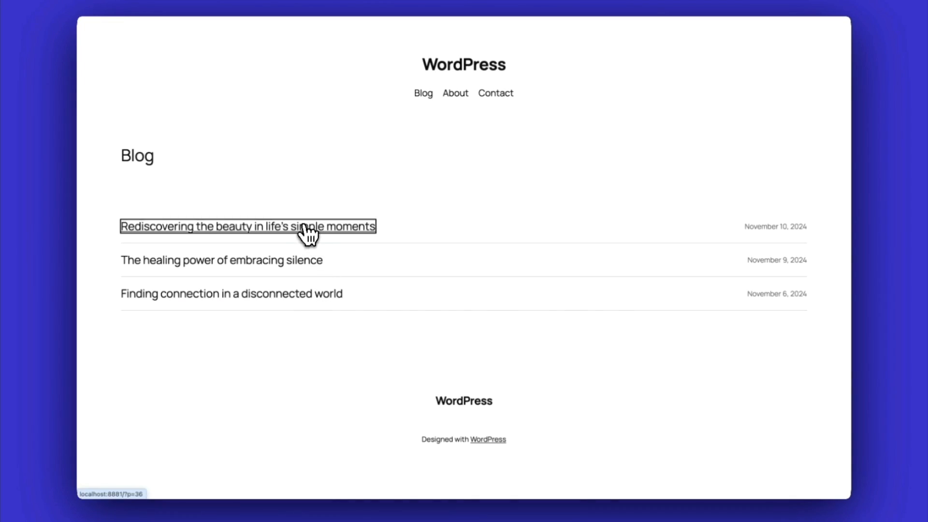
Browse the Rediscovering the beauty, embracing silence and disconnected world posts, returning to the Blog list.
left_click(247, 226)
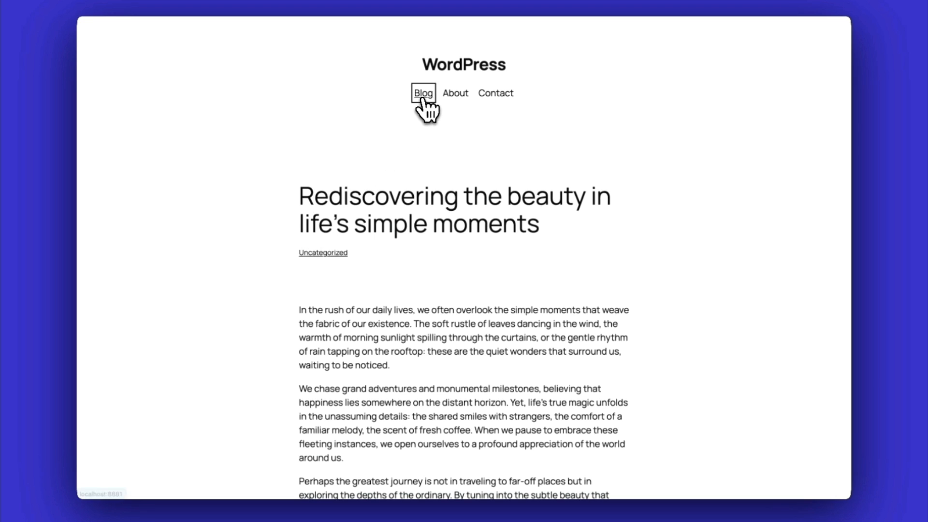
left_click(423, 92)
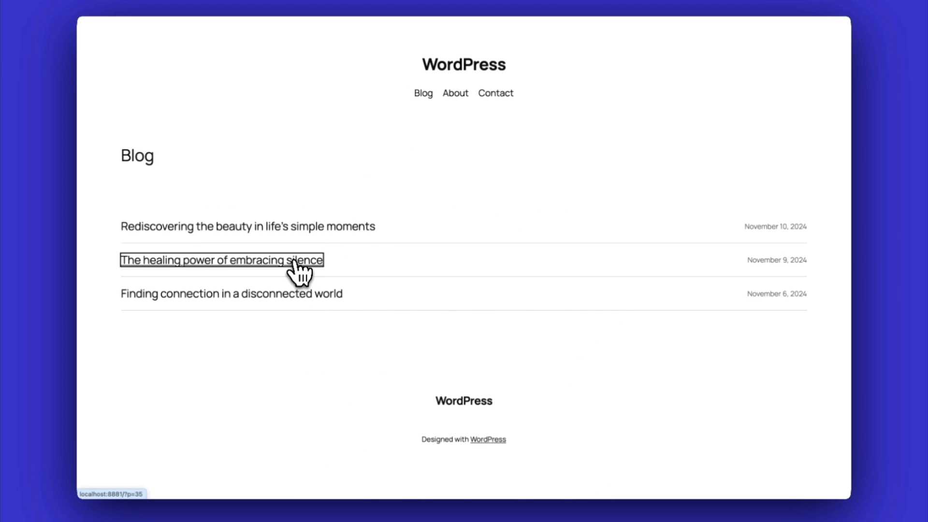
left_click(221, 260)
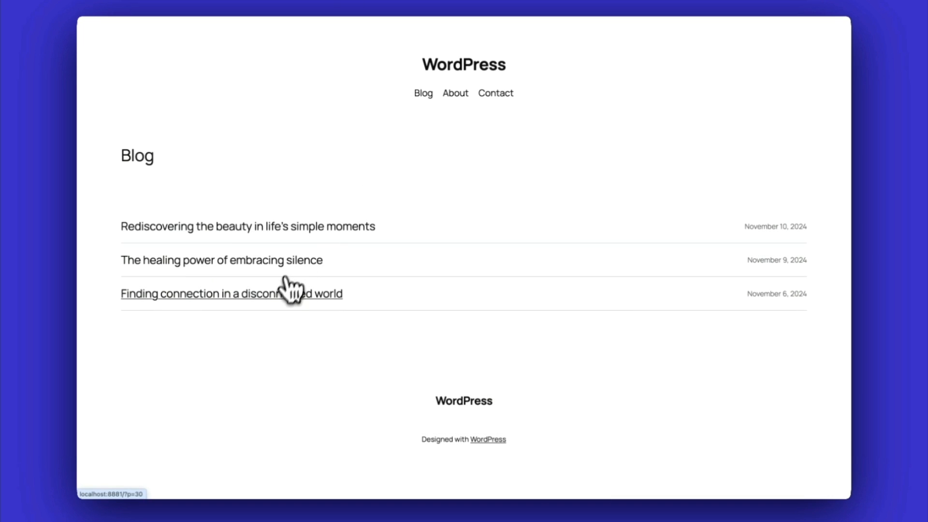
left_click(231, 294)
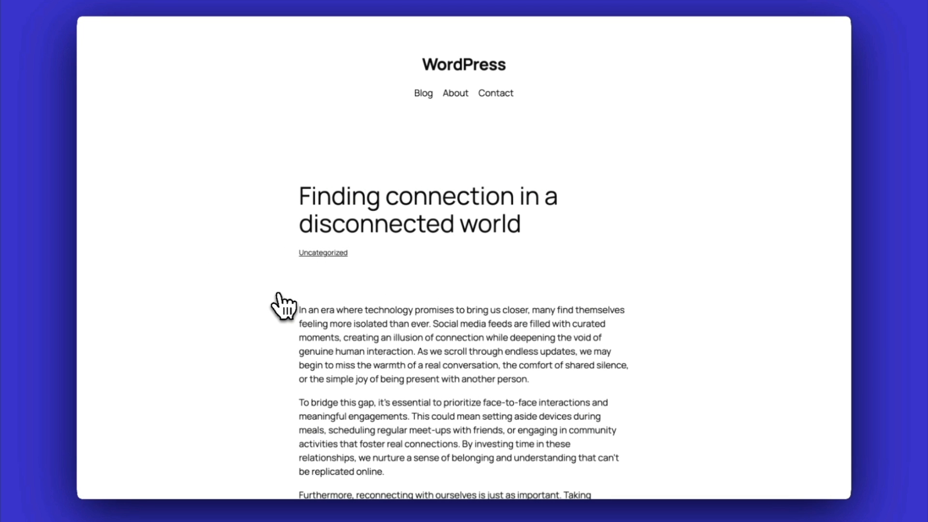
left_click(422, 93)
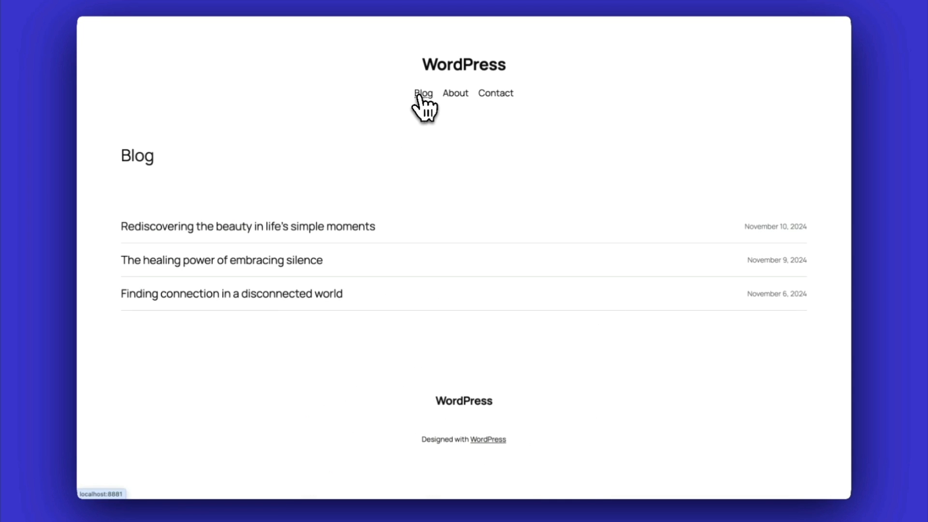
Visit the About and Contact pages, then the Blog list again.
left_click(454, 93)
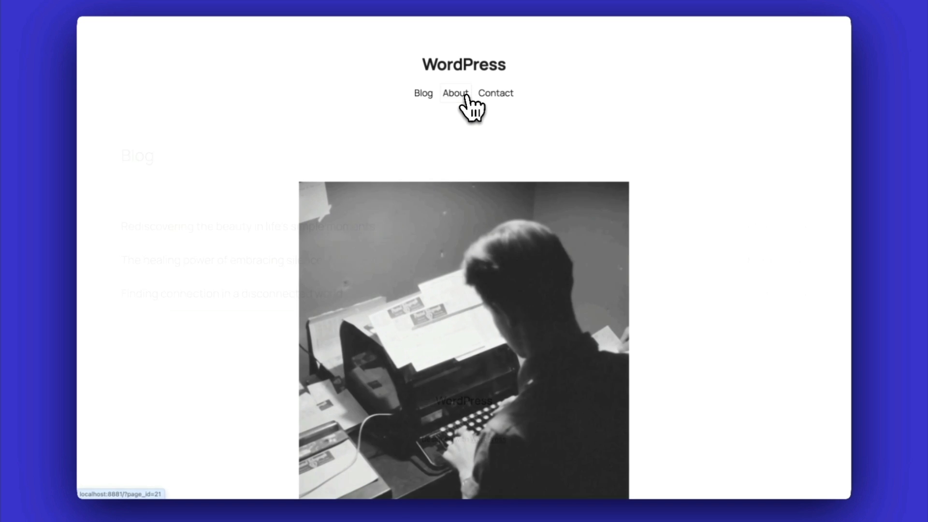
left_click(495, 93)
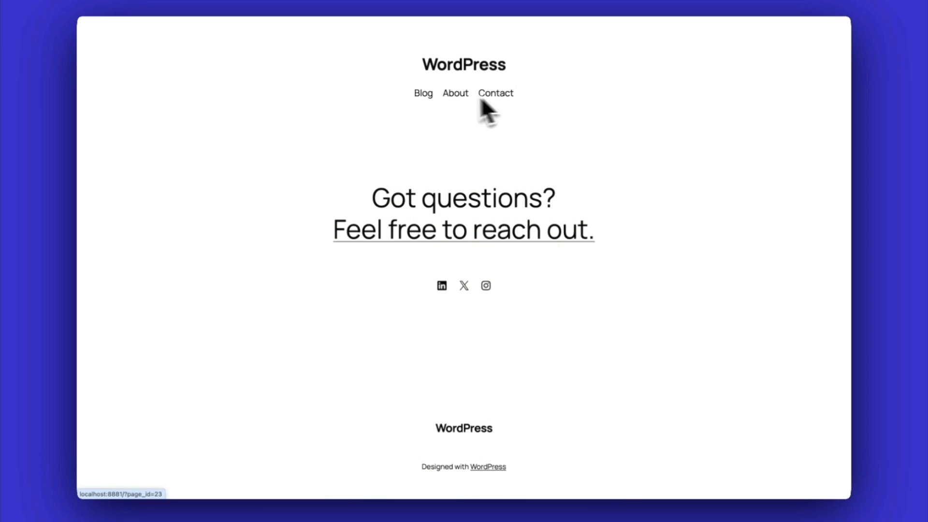
left_click(423, 93)
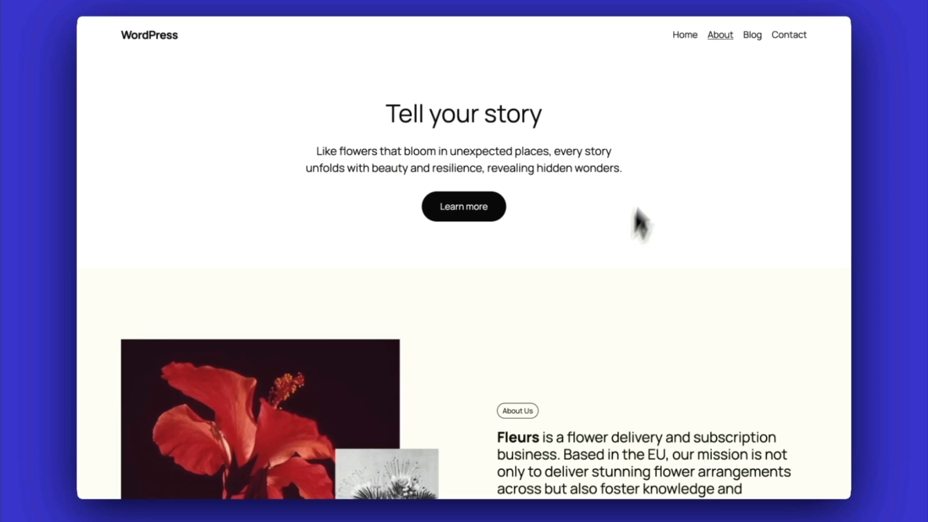
Visit the Fleurs Our story page, the blog listing and the Get in touch contact page.
left_click(719, 34)
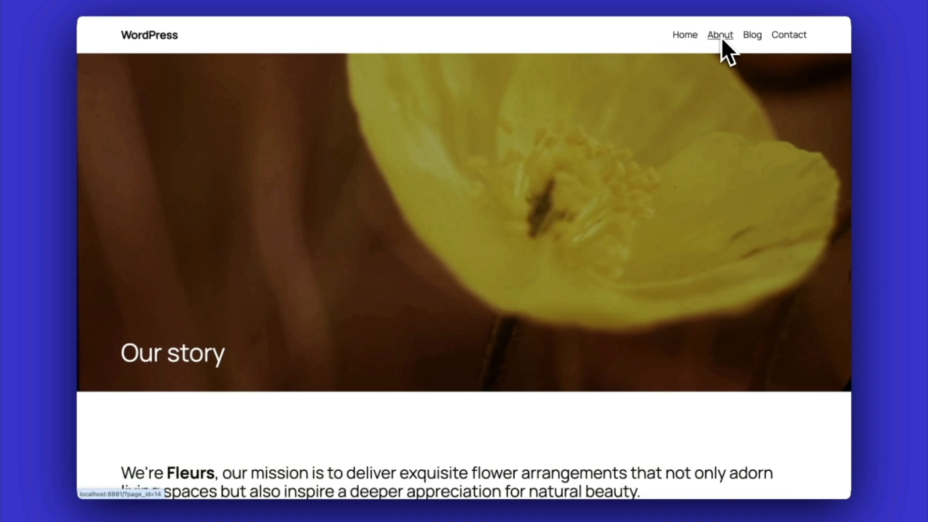
left_click(752, 35)
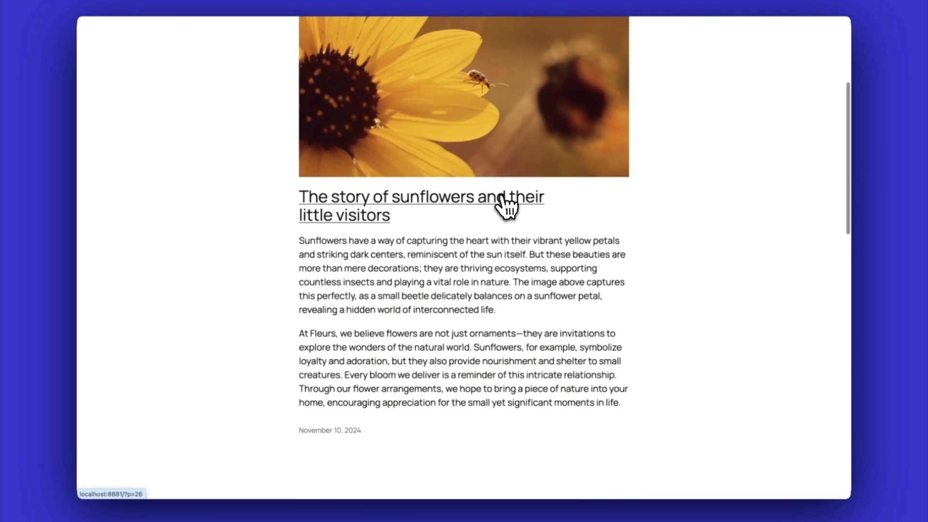
scroll("down", 3)
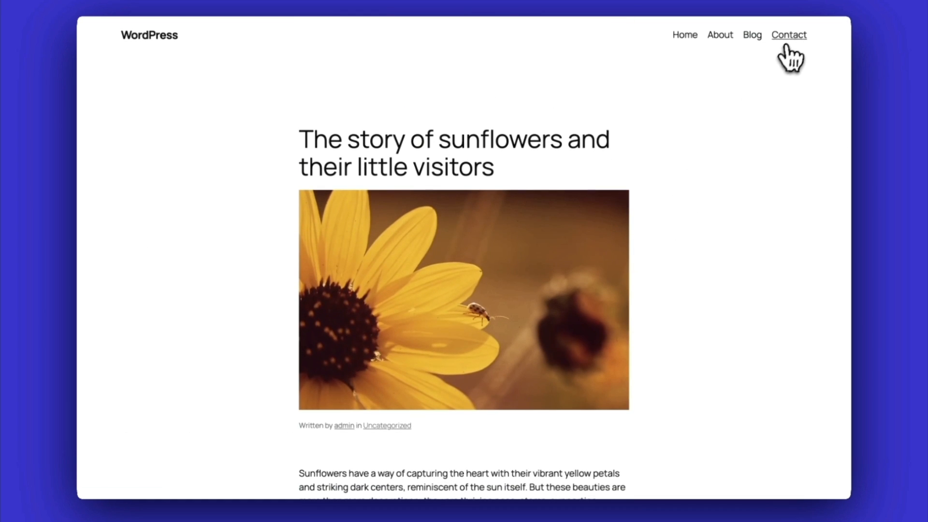
left_click(788, 35)
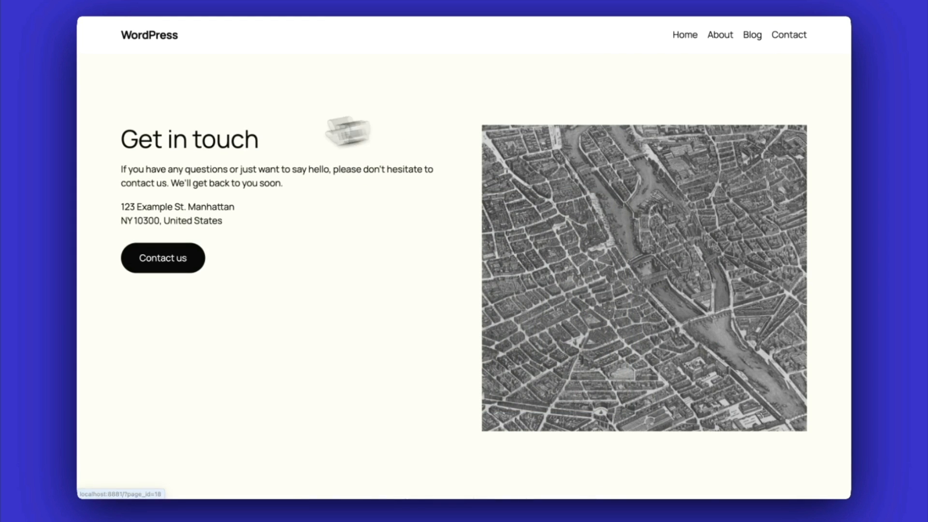
Return to the Tell your story home page, then revisit Contact and About.
left_click(149, 34)
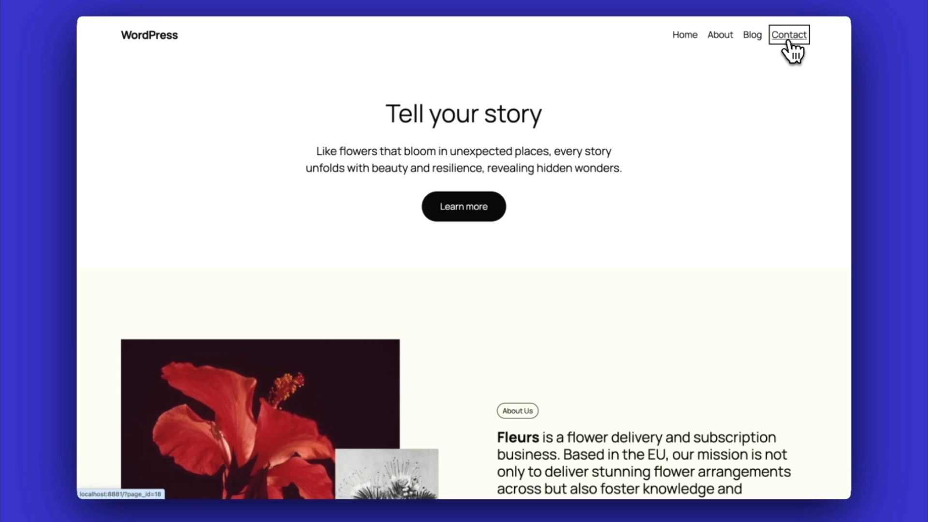
left_click(789, 35)
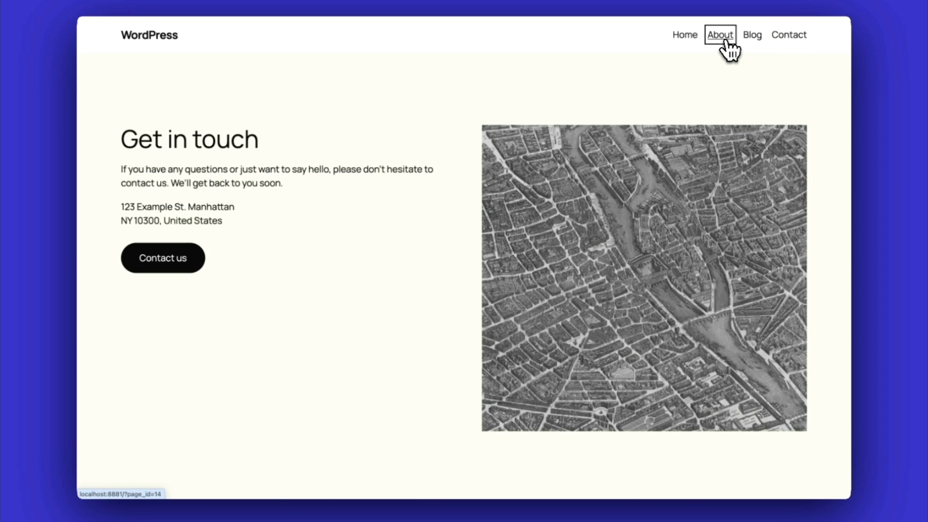
left_click(718, 35)
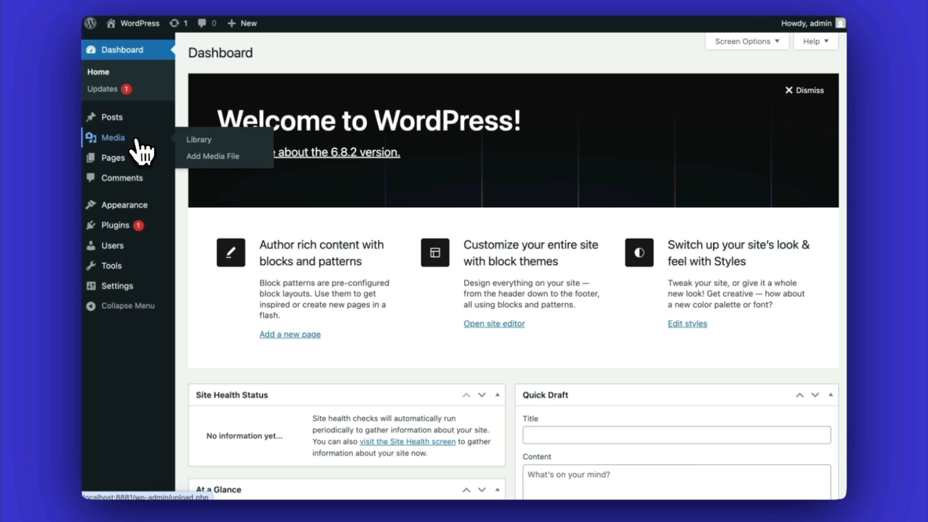
From Appearance > Themes, view the active Twenty Twenty-Five theme's details overlay and close it.
left_click(199, 139)
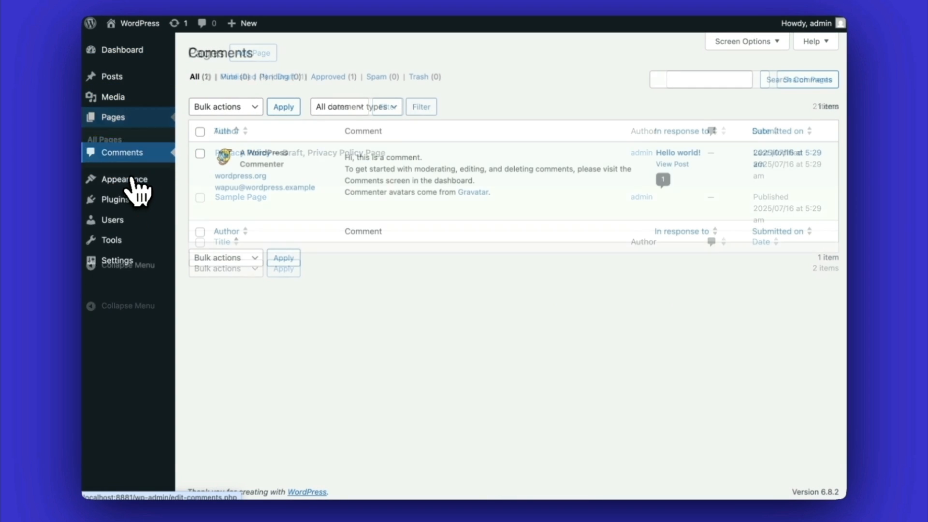
left_click(125, 178)
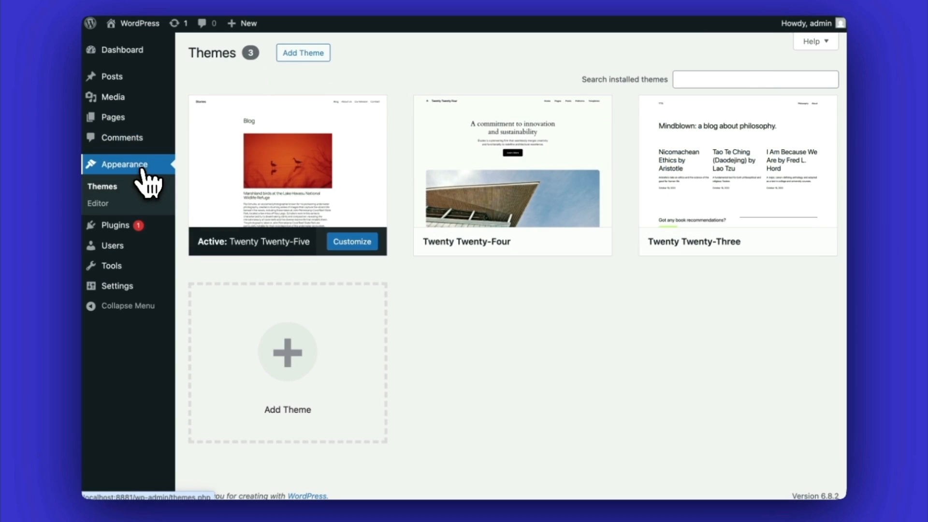
left_click(287, 160)
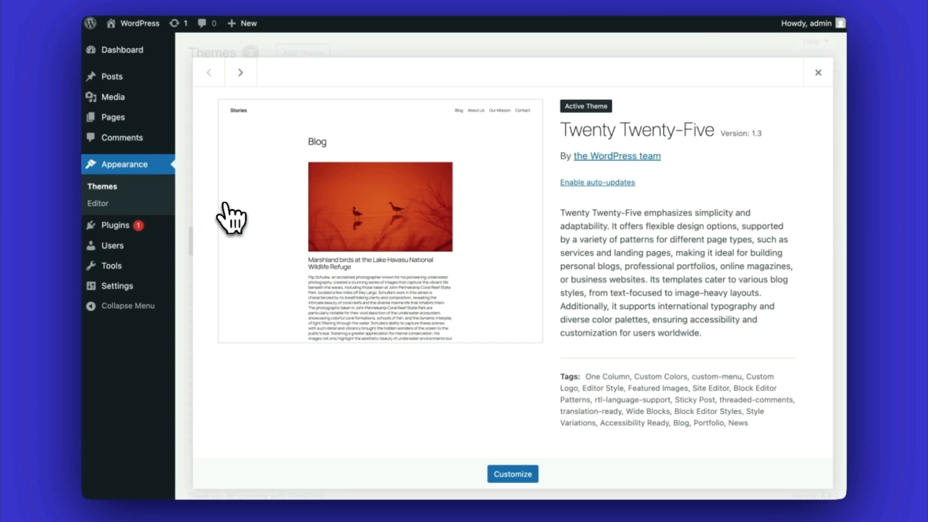
left_click(817, 72)
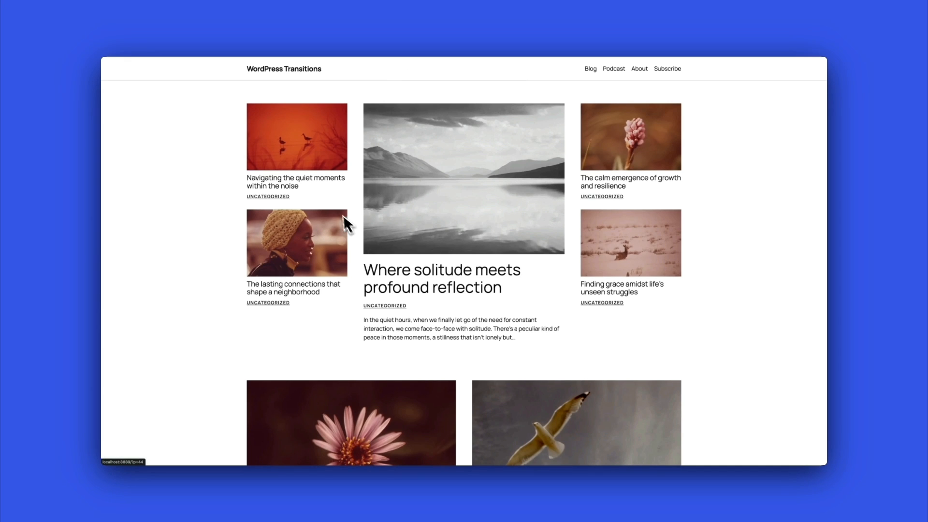
mouse_move(296, 182)
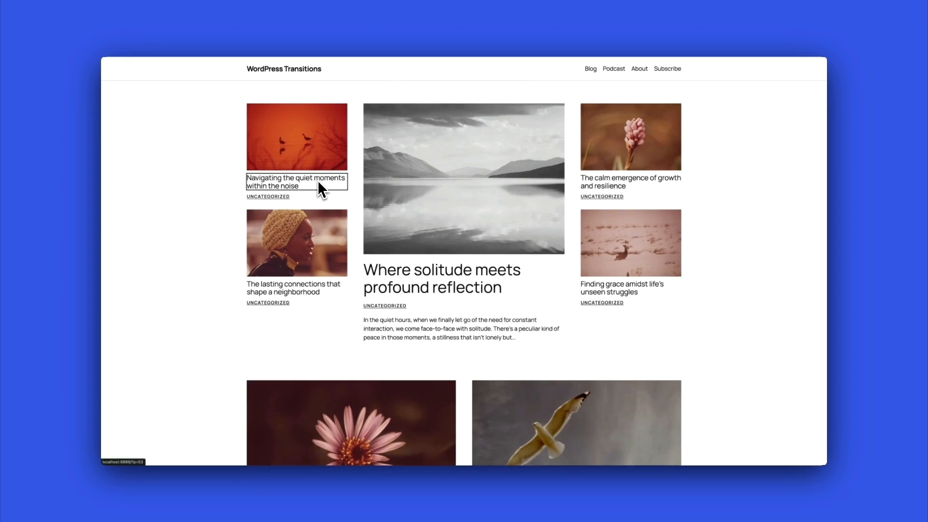
Read the Navigating the quiet moments and Where solitude meets posts, returning home each time.
left_click(296, 181)
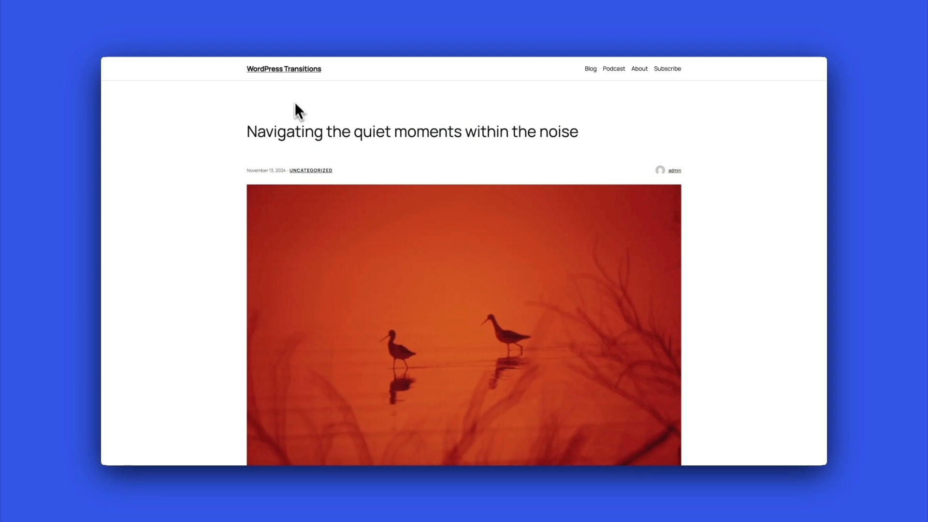
left_click(283, 69)
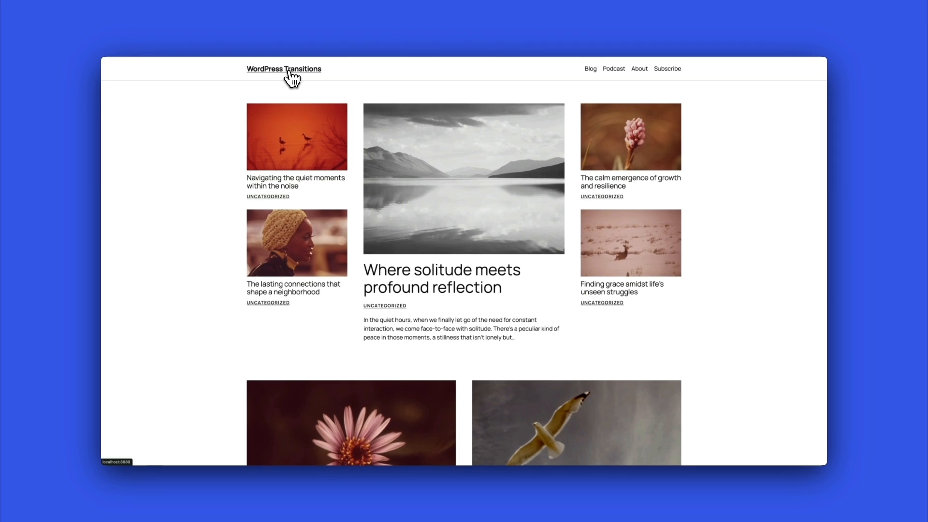
left_click(441, 278)
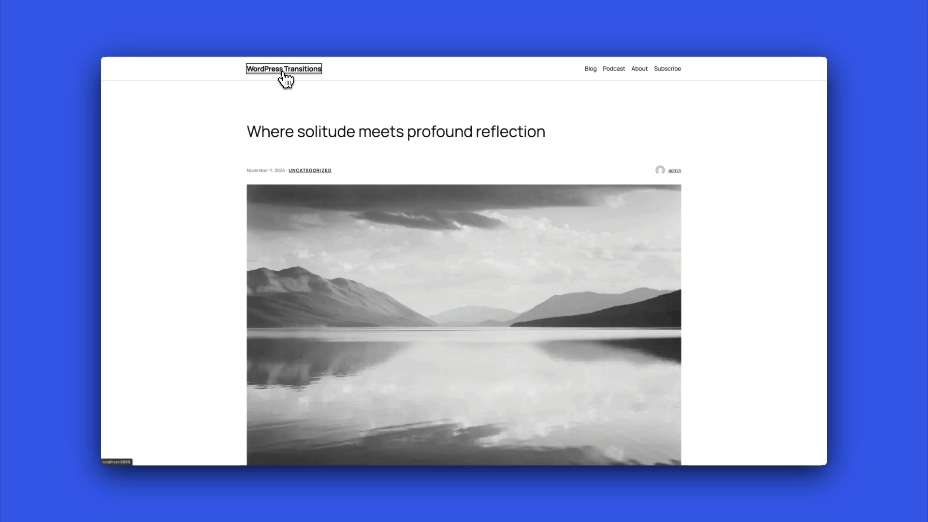
left_click(283, 68)
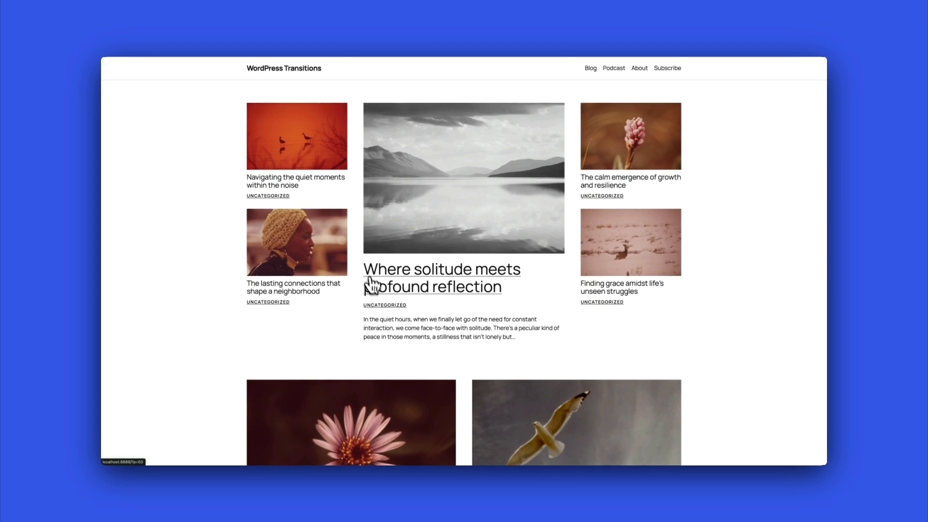
scroll("down", 3)
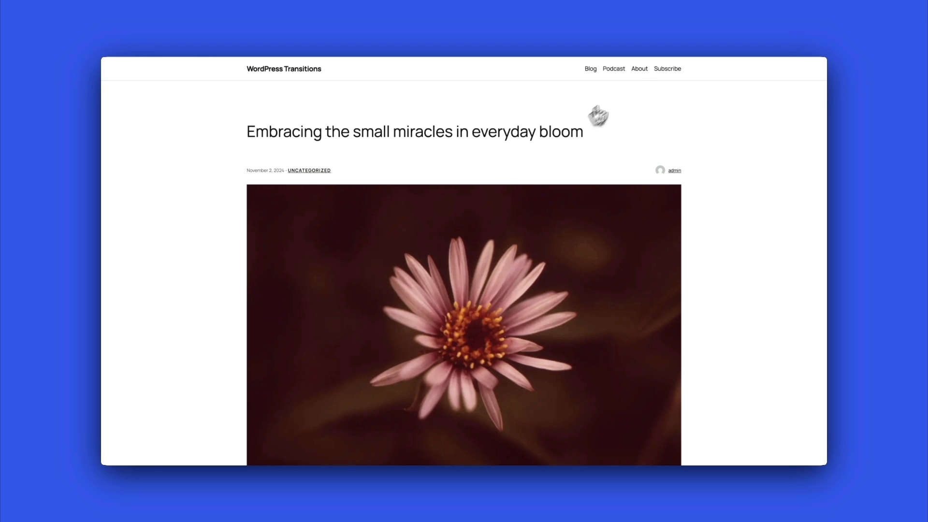
Visit the About page and the Finding grace post, returning to the home page after each.
left_click(638, 68)
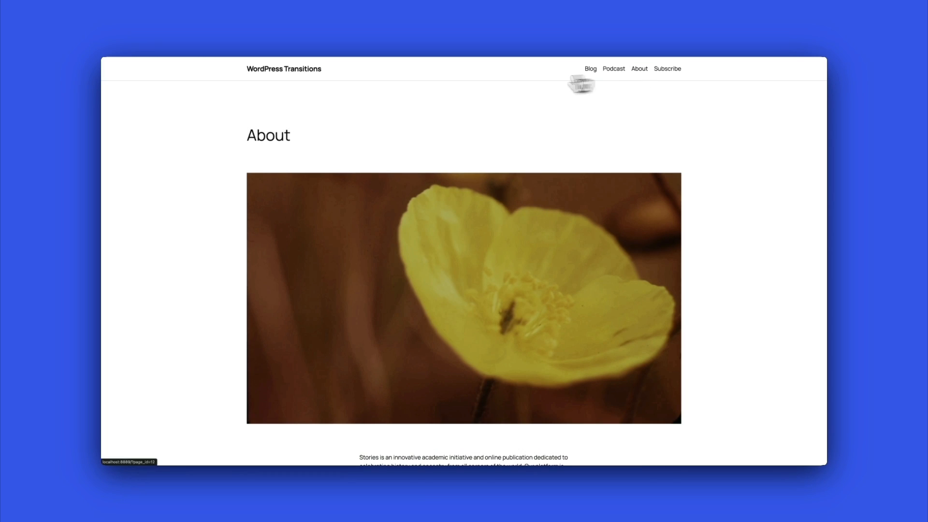
left_click(284, 68)
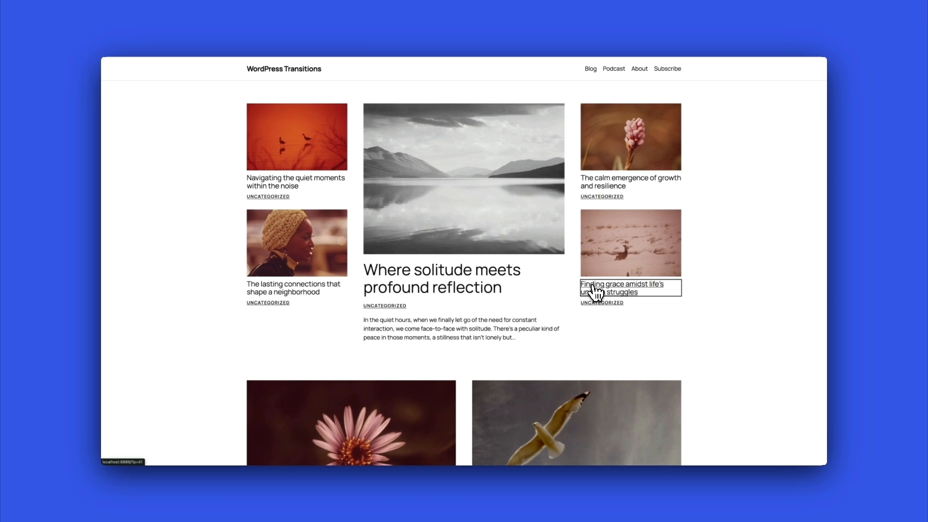
left_click(621, 288)
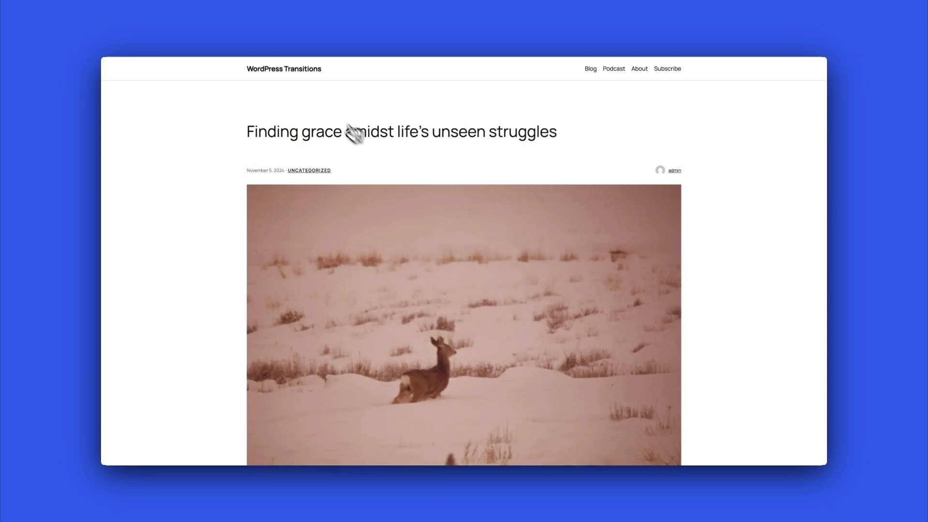
left_click(283, 69)
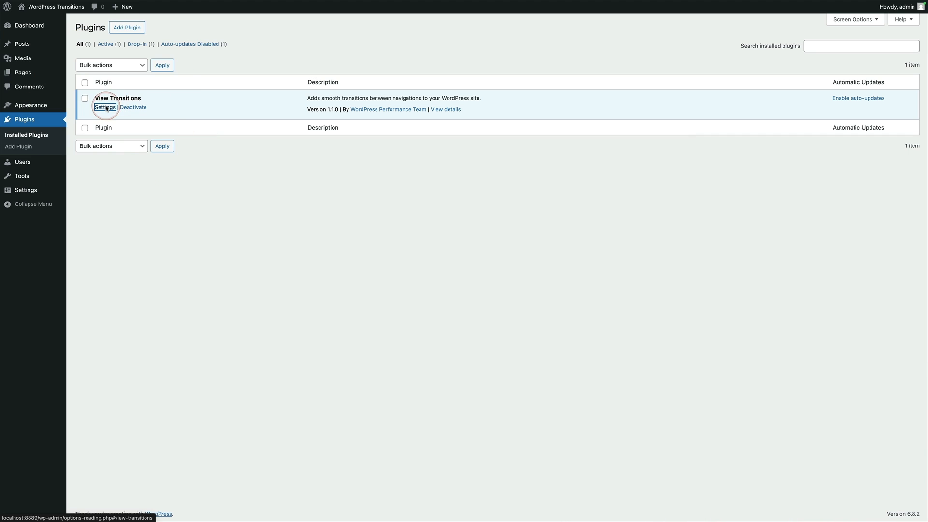
Open the View Transitions plugin's Settings link from the Installed Plugins list.
left_click(105, 107)
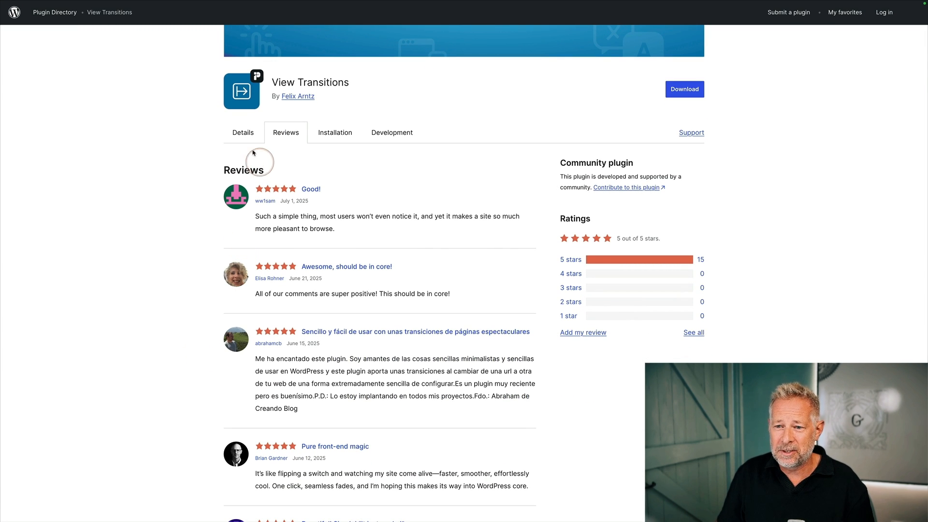
Switch the View Transitions directory page from Reviews to the Details description.
left_click(242, 132)
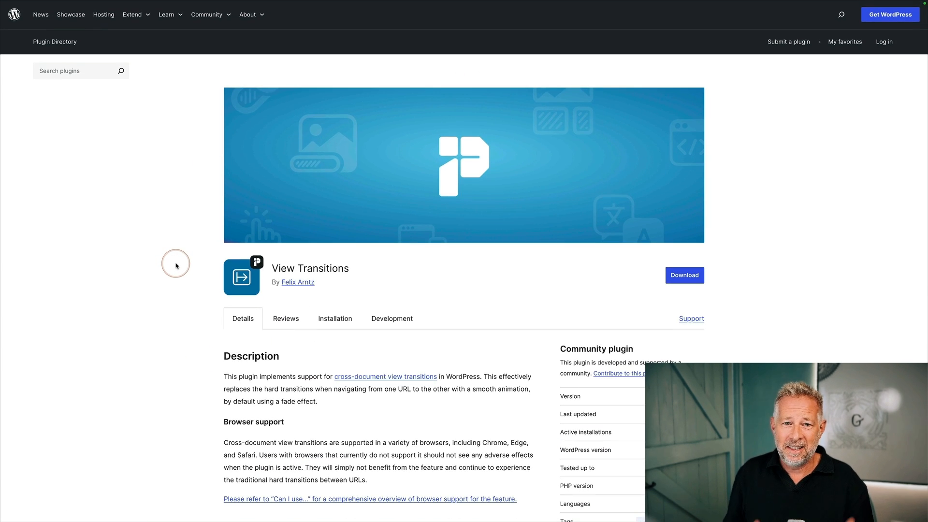